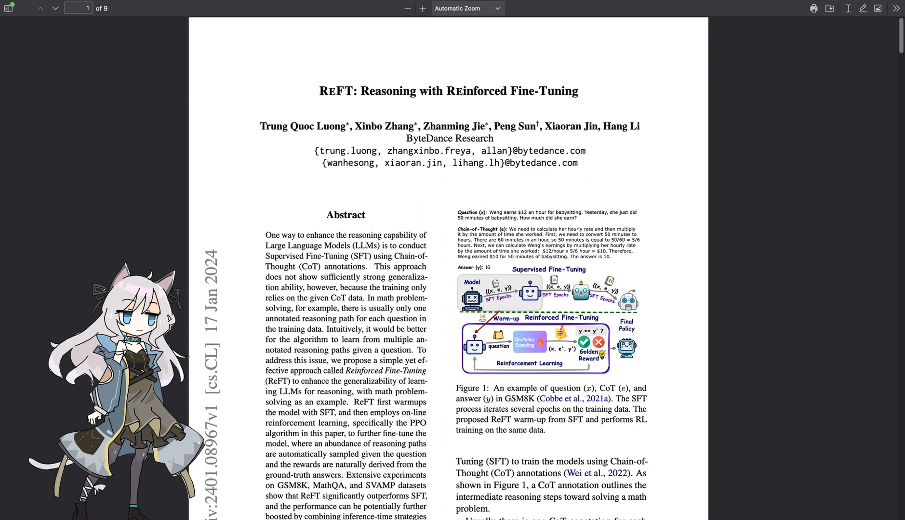
scroll("down", 3)
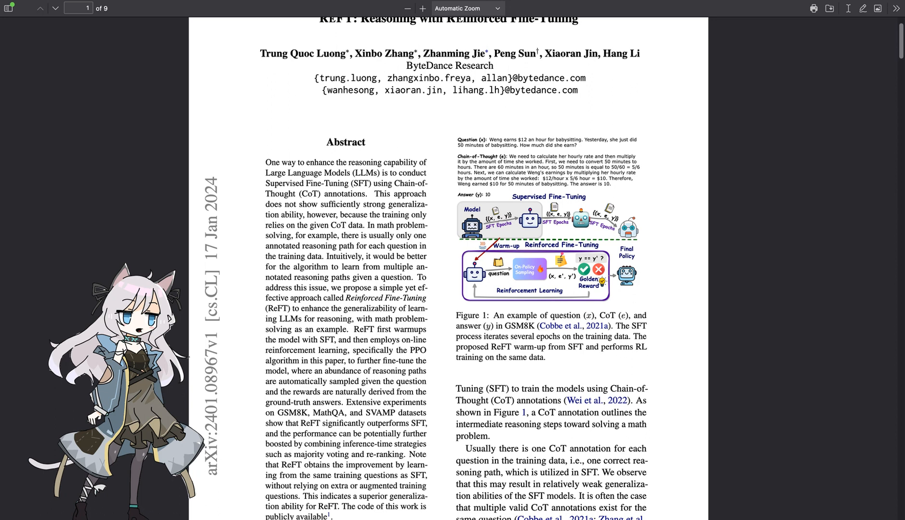
scroll("down", 3)
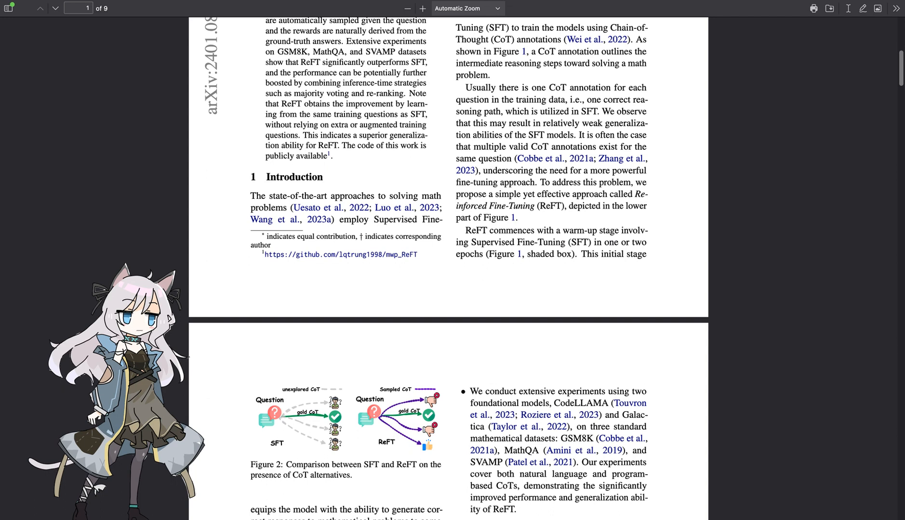
scroll("down", 3)
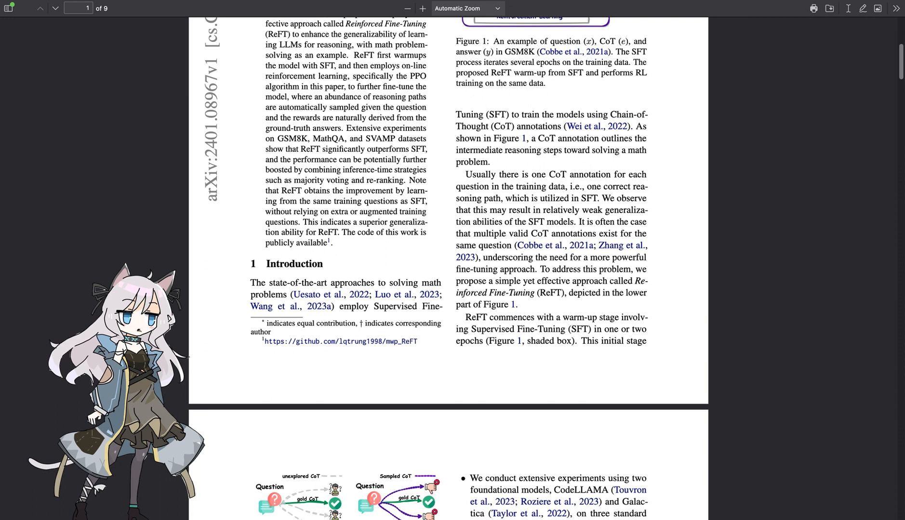
scroll("down", 3)
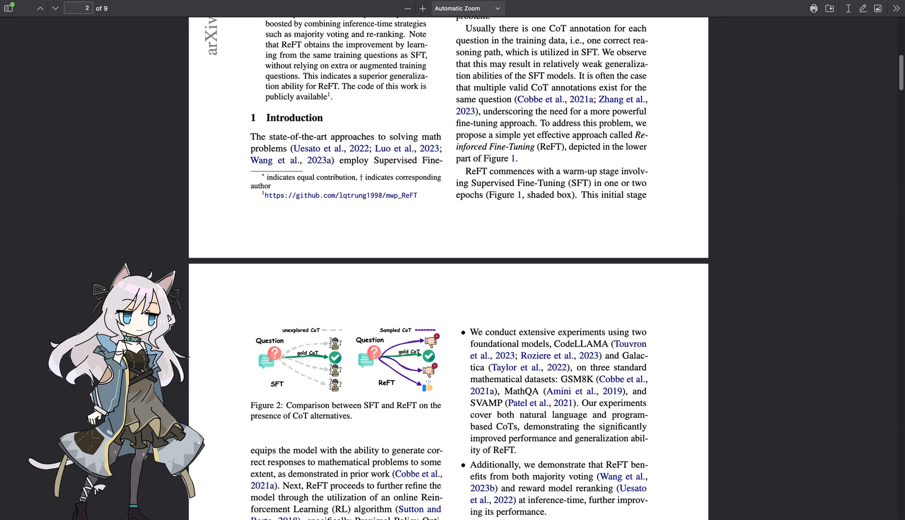
scroll("down", 3)
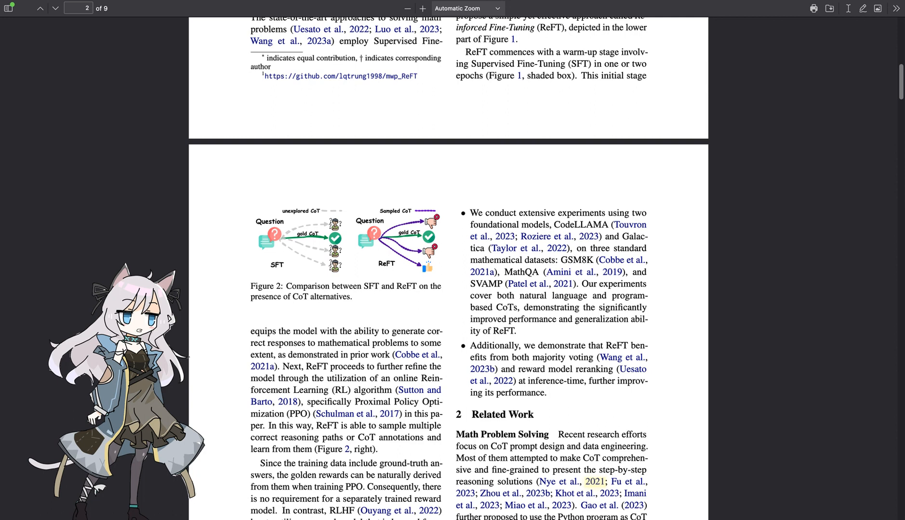
scroll("down", 3)
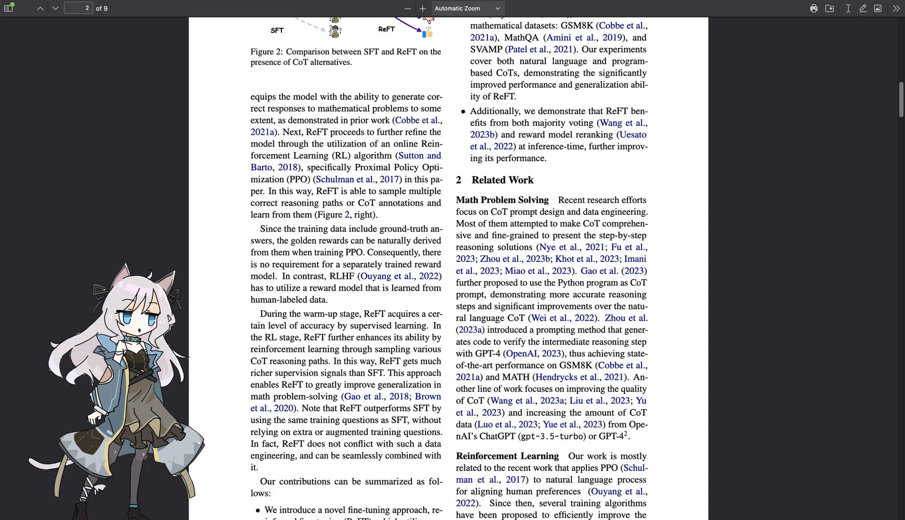
scroll("down", 3)
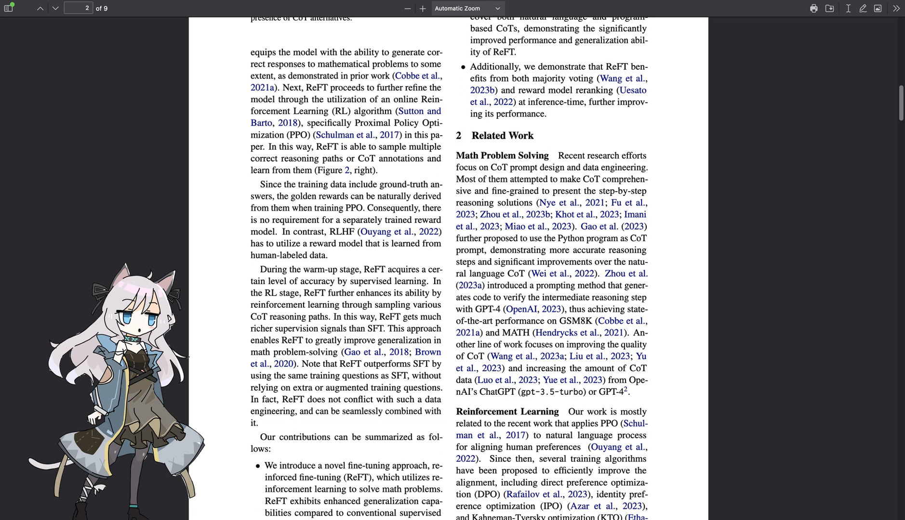
scroll("down", 3)
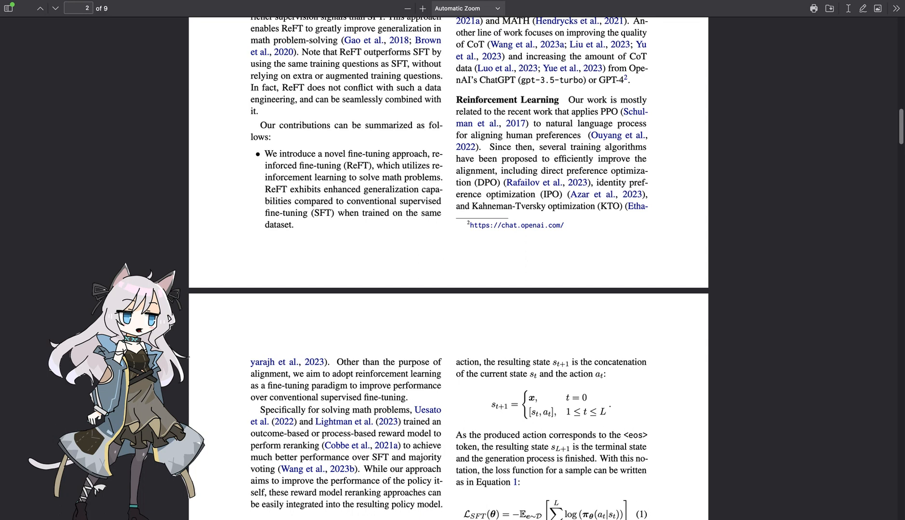
scroll("down", 3)
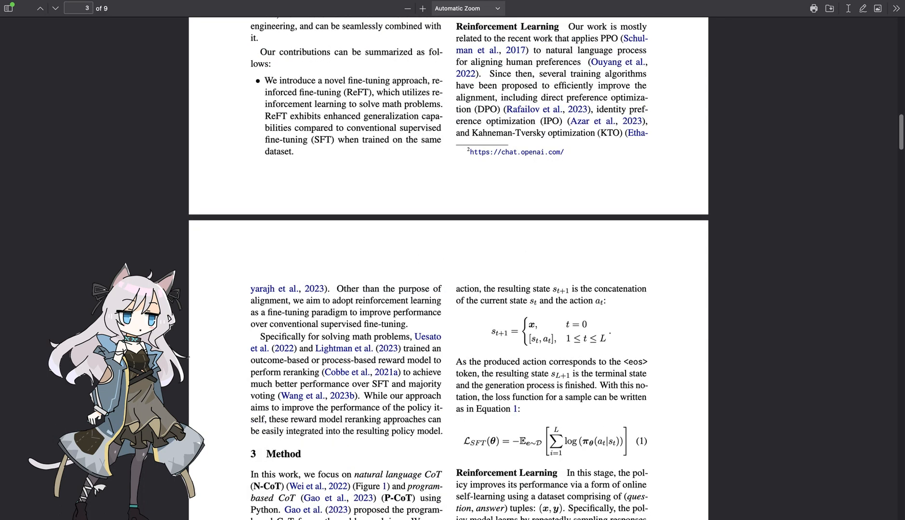